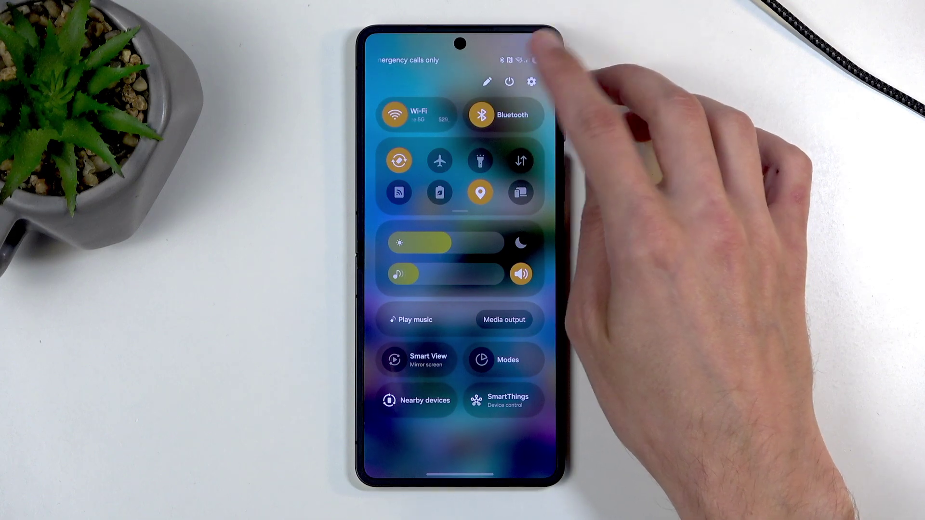
- Power the phone off from the quick panel's power menu, leaving the Samsung logo on screen
click(507, 82)
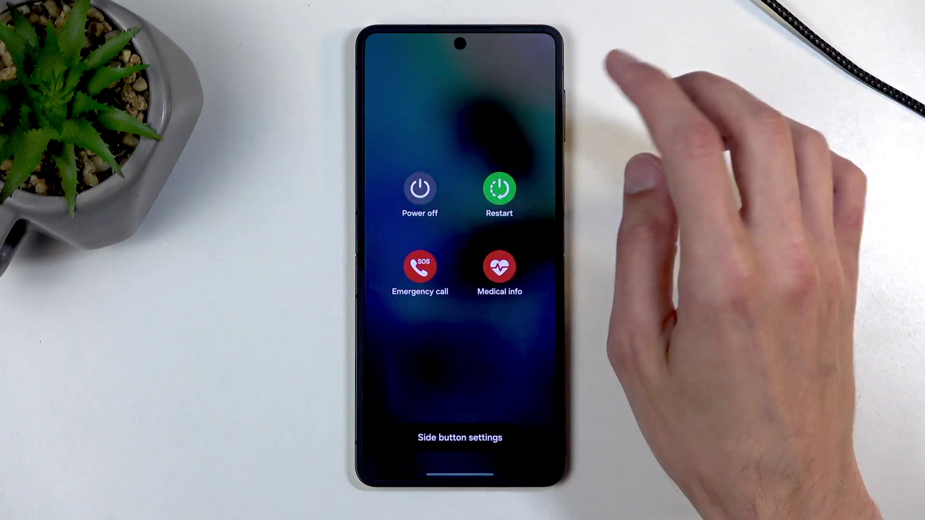
click(498, 189)
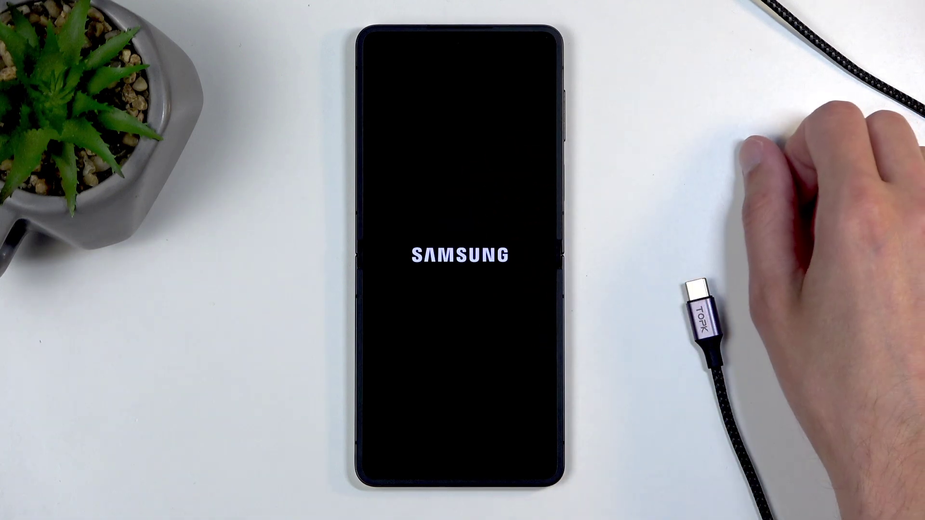